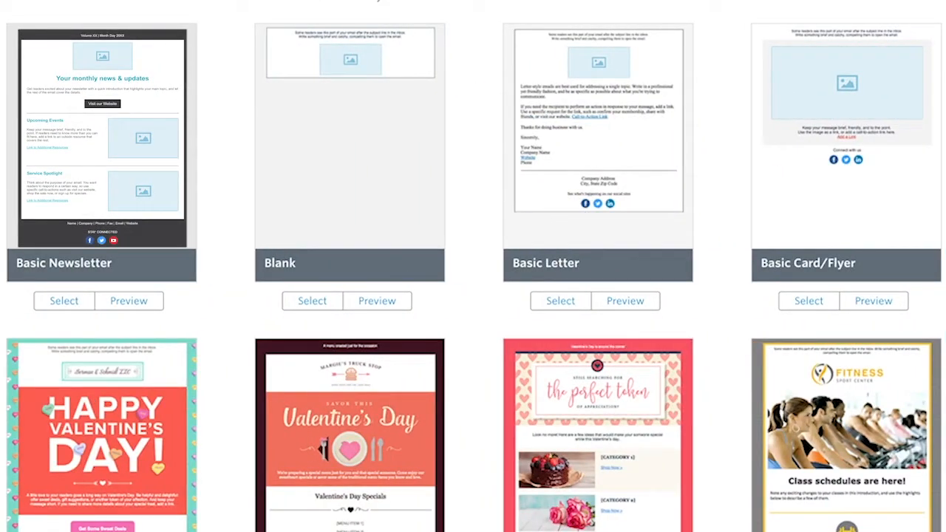
Choose the Basic Newsletter layout for the 'Create a Master Template' email.
click(129, 300)
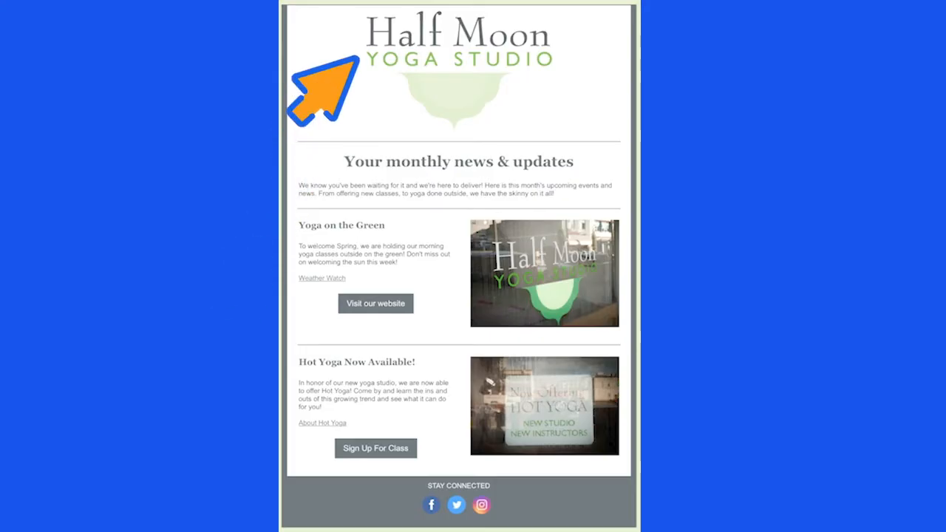
mouse_move(311, 236)
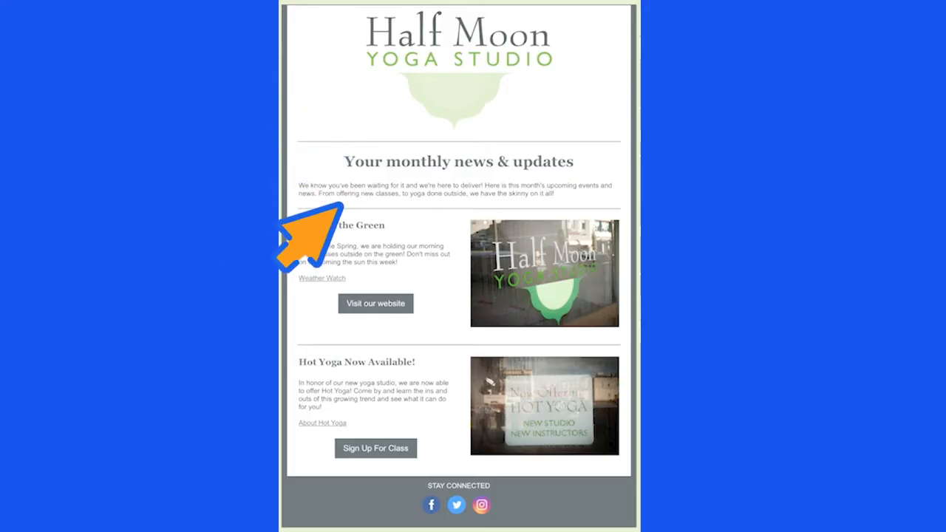
mouse_move(296, 347)
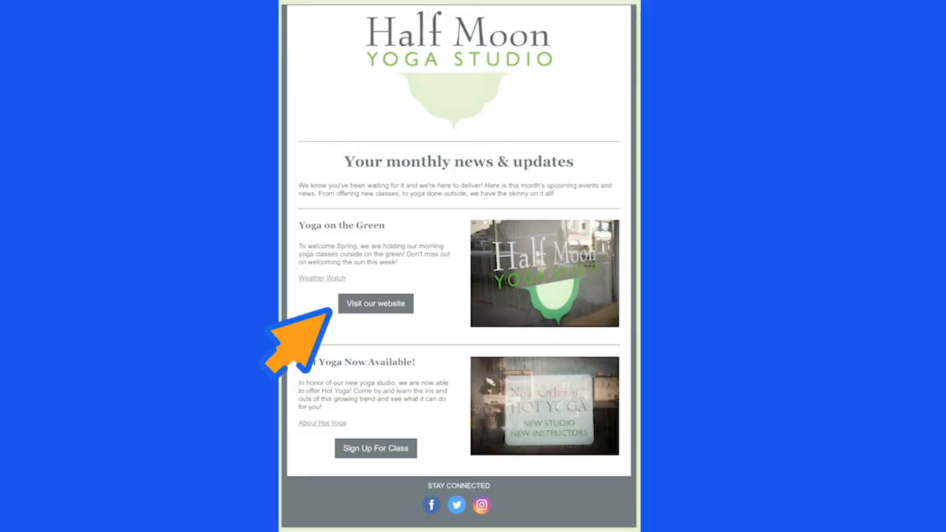
mouse_move(362, 491)
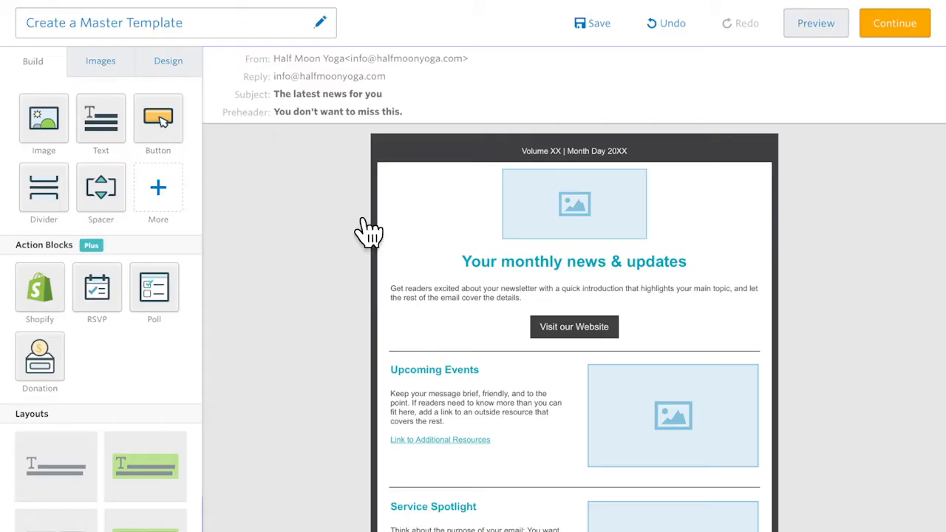
Replace the top placeholder image with the Half Moon Yoga Studio logo and link it.
click(575, 204)
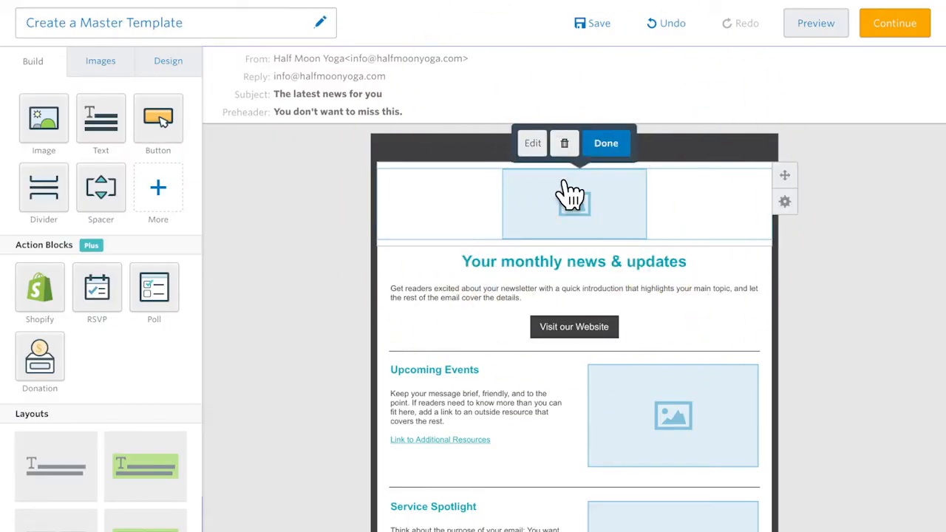
click(573, 204)
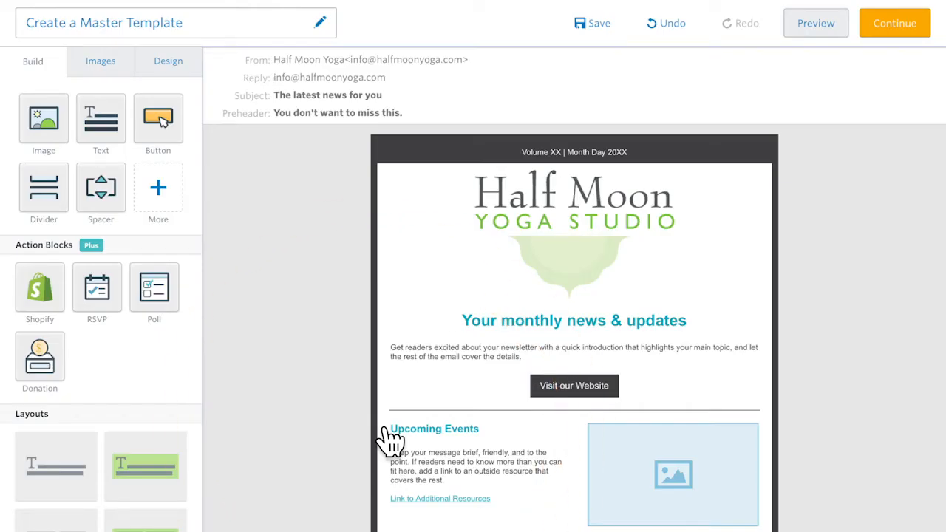
click(570, 222)
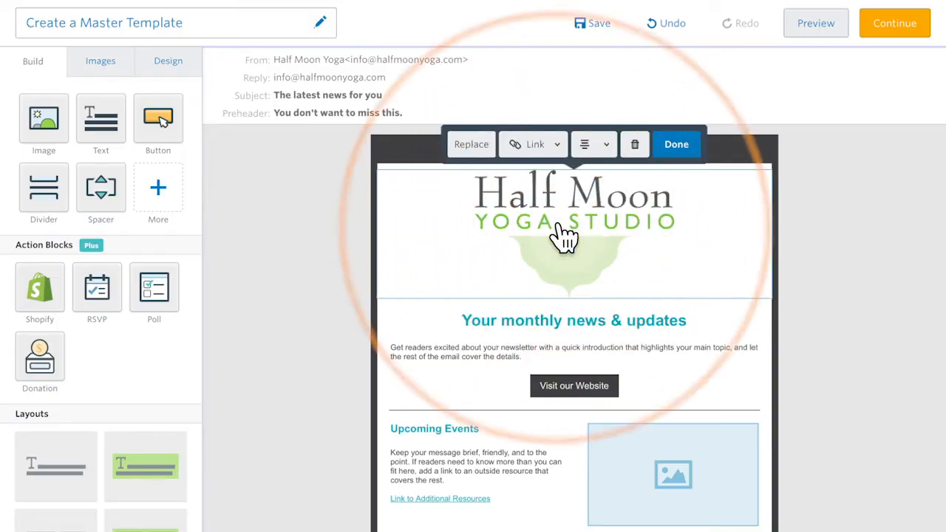
click(535, 143)
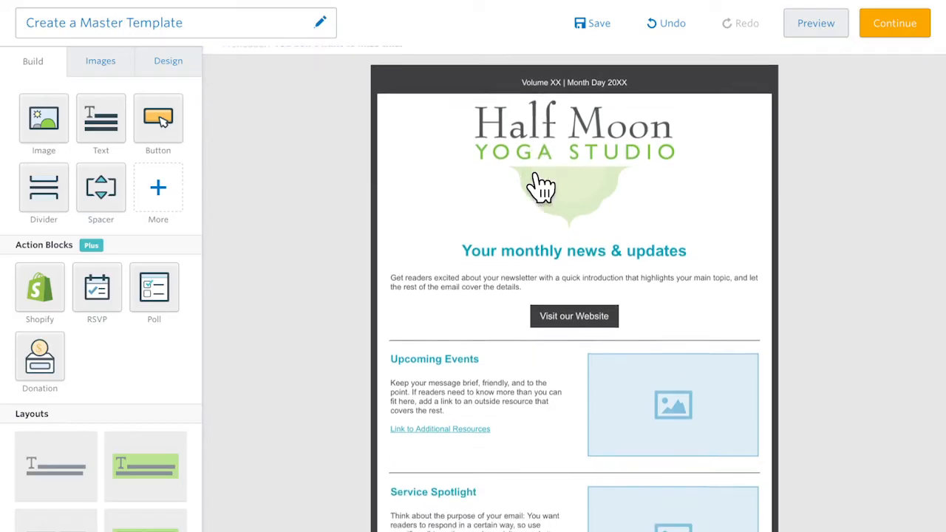
Edit the footer social block's link settings.
scroll(down, 3)
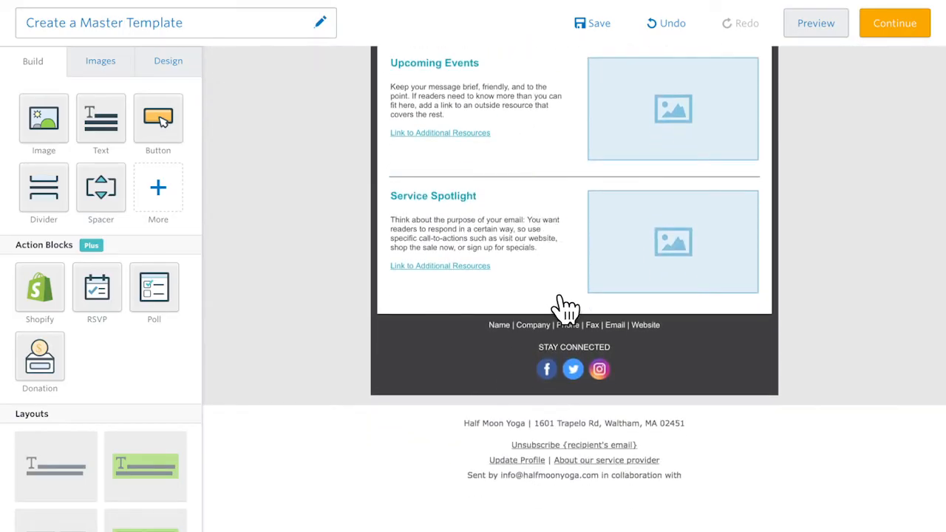
click(573, 324)
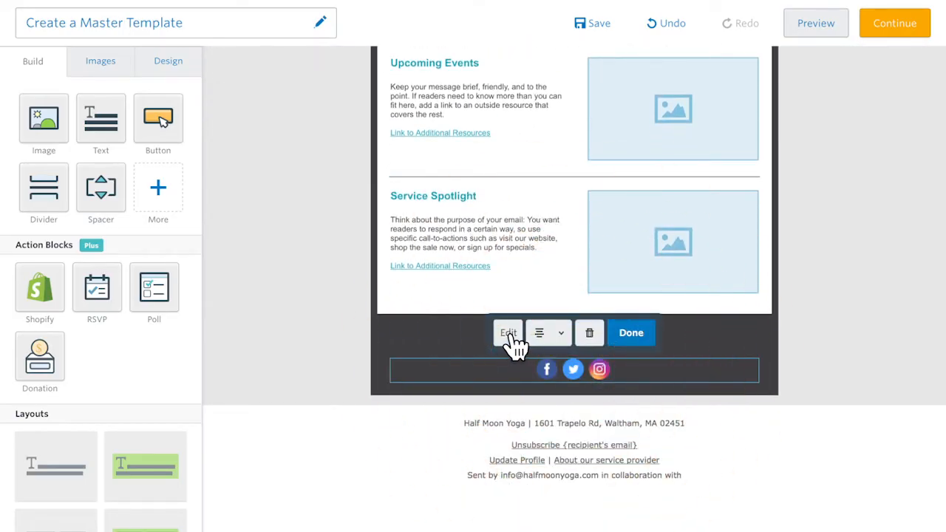
click(508, 333)
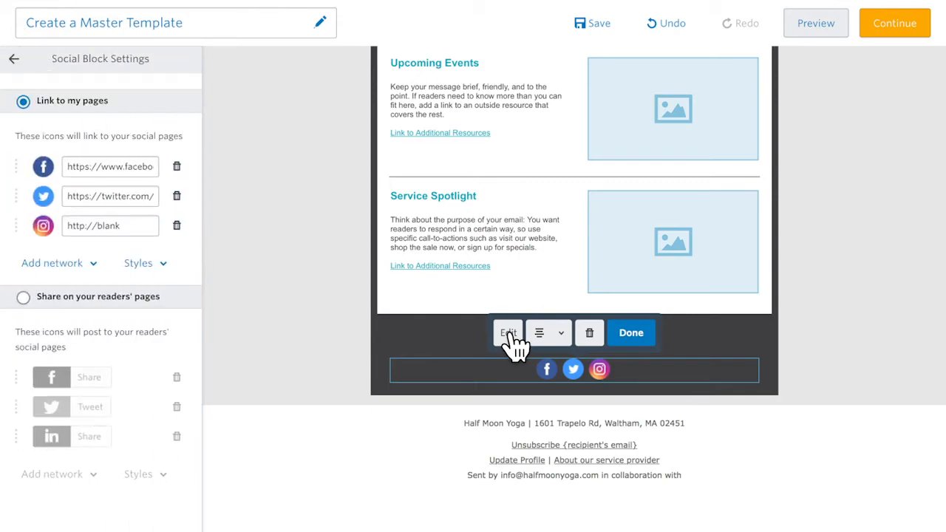
click(630, 333)
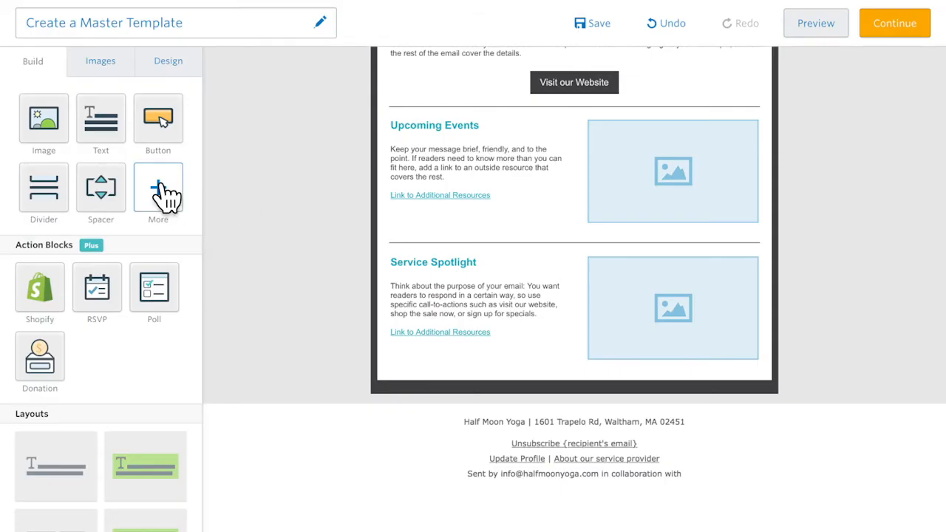
Add a Social block with Facebook, Twitter and Instagram icons to the footer.
click(158, 189)
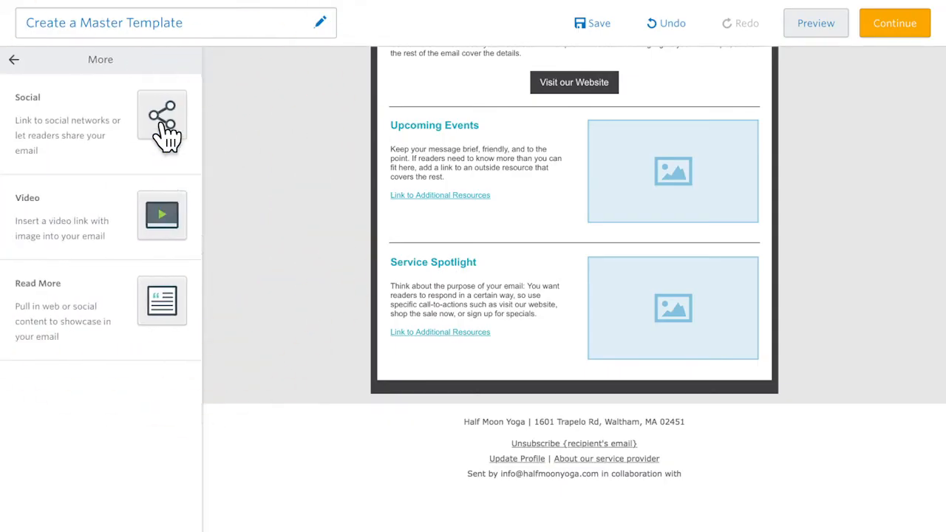
drag(161, 120, 370, 368)
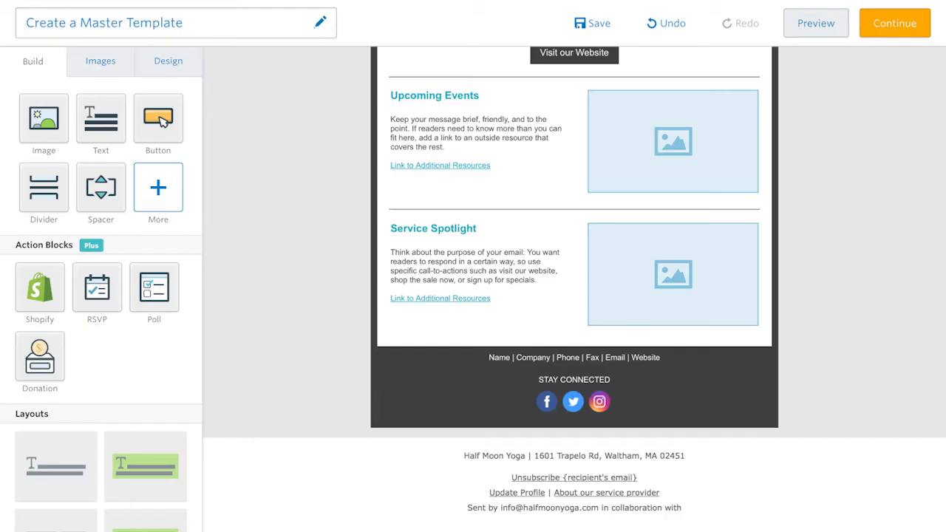
Apply light green outer background and green headings and links in Design settings.
scroll(up, 3)
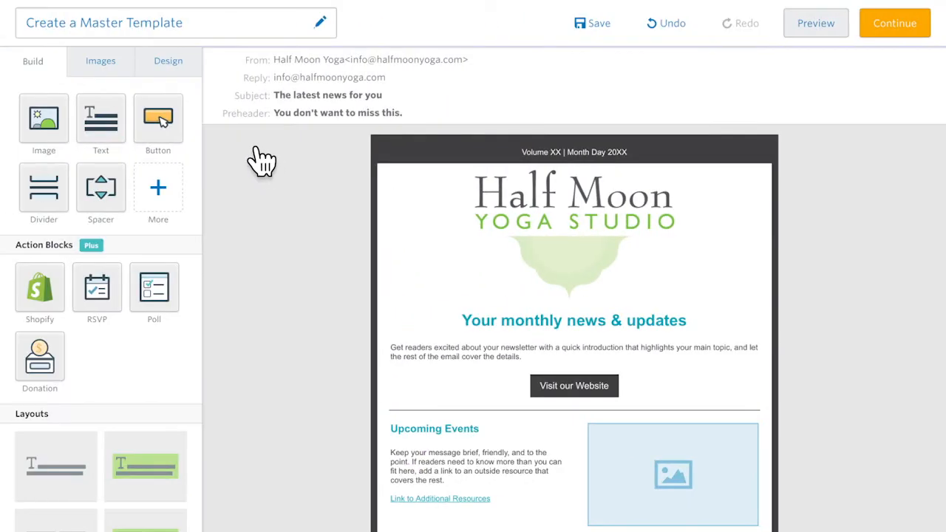
click(167, 61)
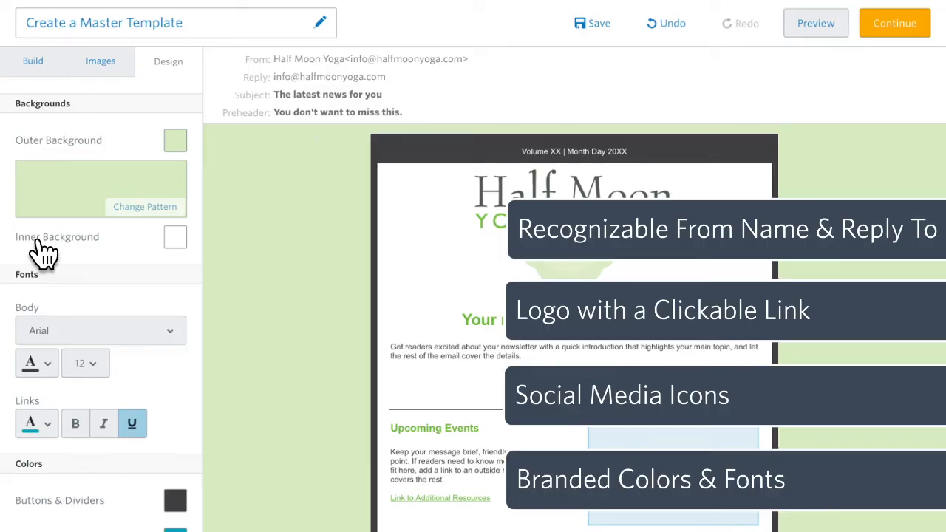
Save the Master Template email as a draft in Campaigns.
click(33, 61)
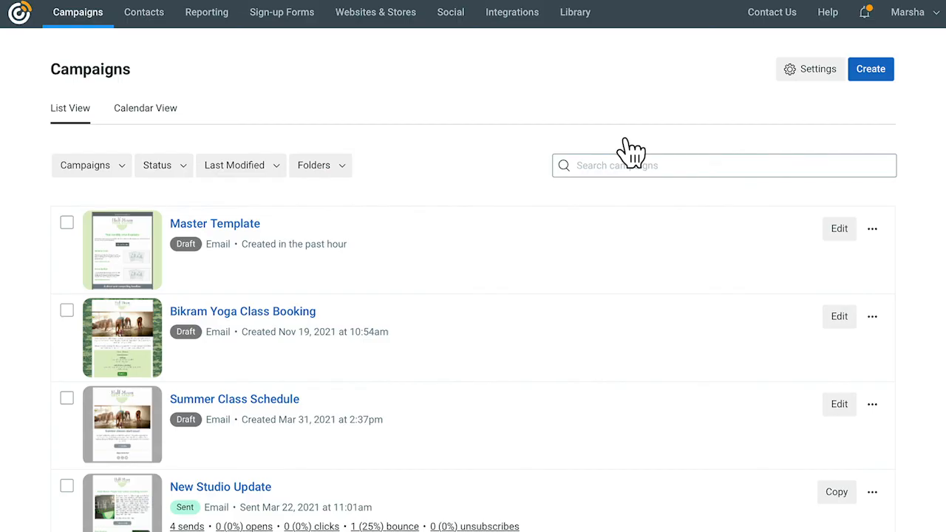
Reopen the Master Template draft from Campaigns in the email editor.
click(872, 228)
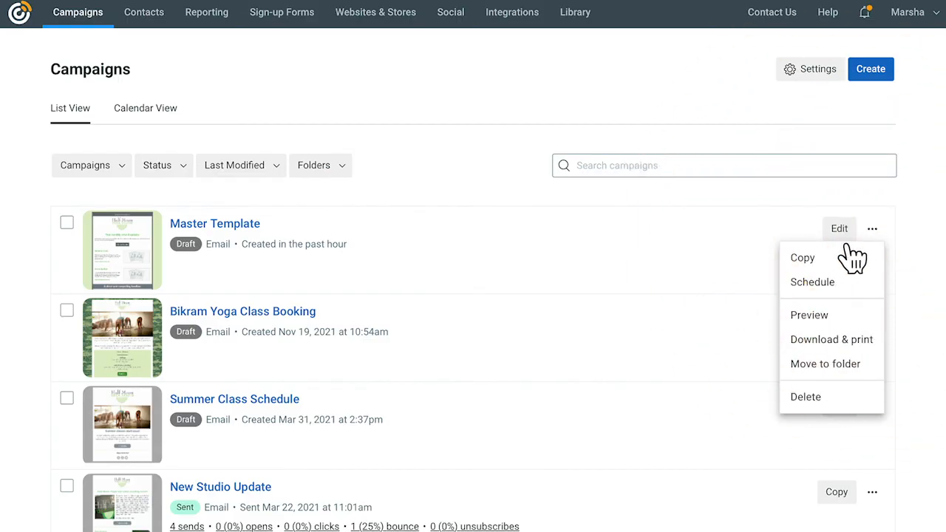
click(839, 227)
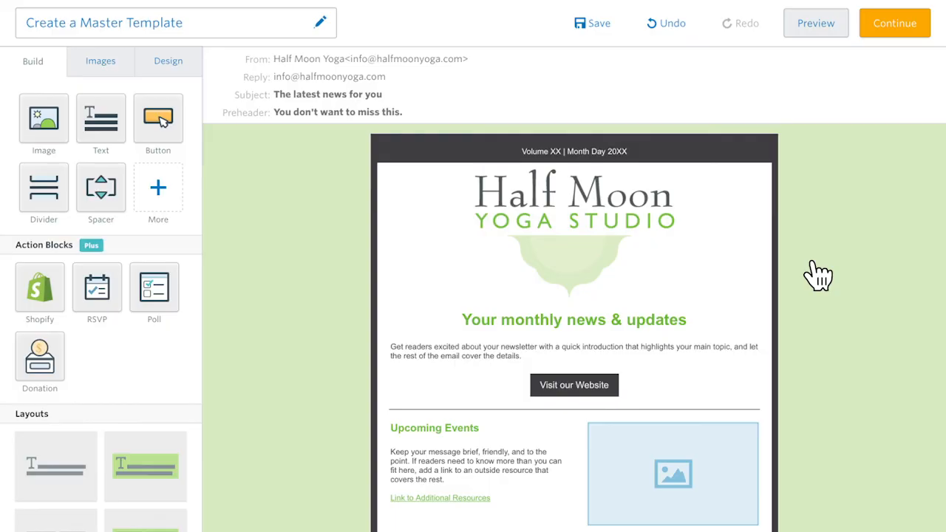
mouse_move(158, 119)
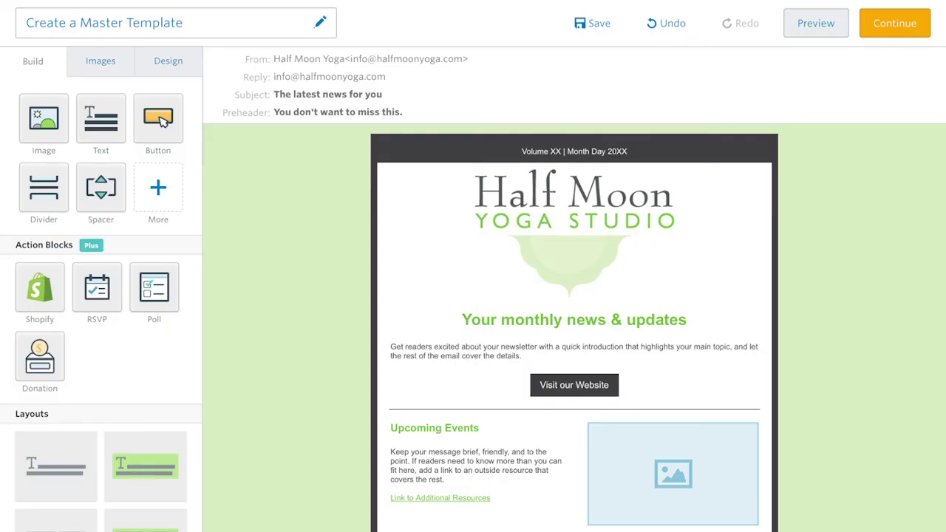